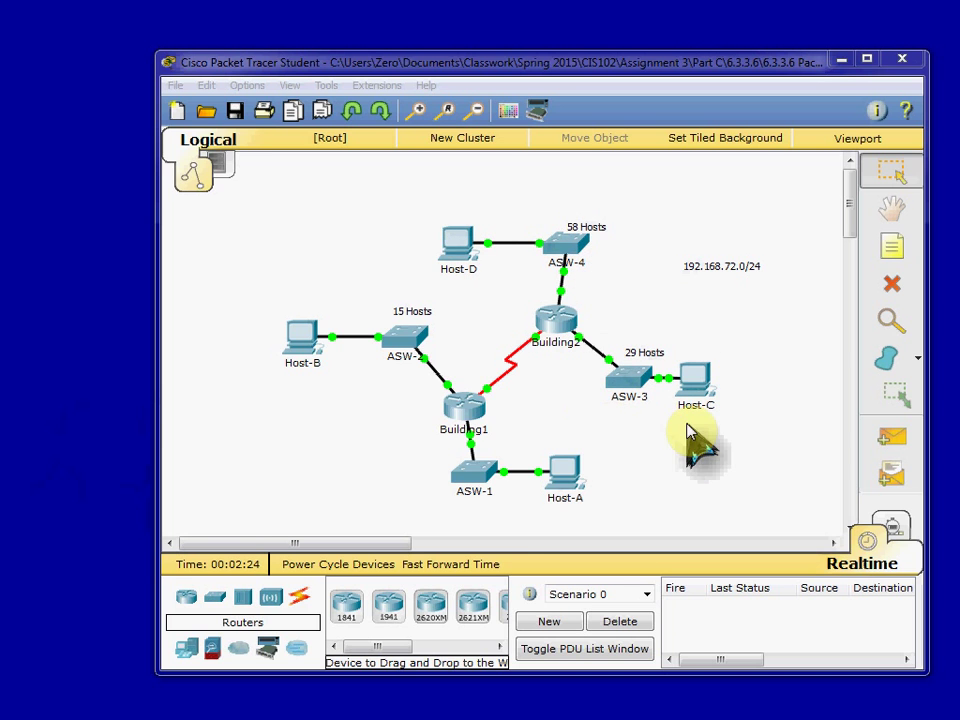
{"action": "mouse_move", "coordinate": [444, 336]}
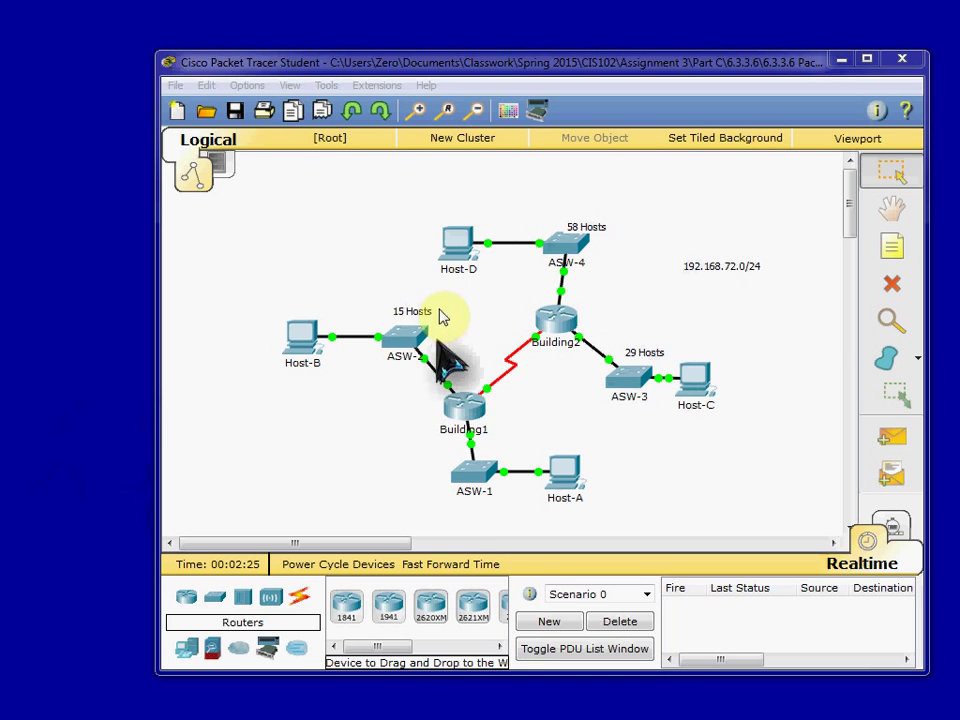
{"action": "mouse_move", "coordinate": [460, 520]}
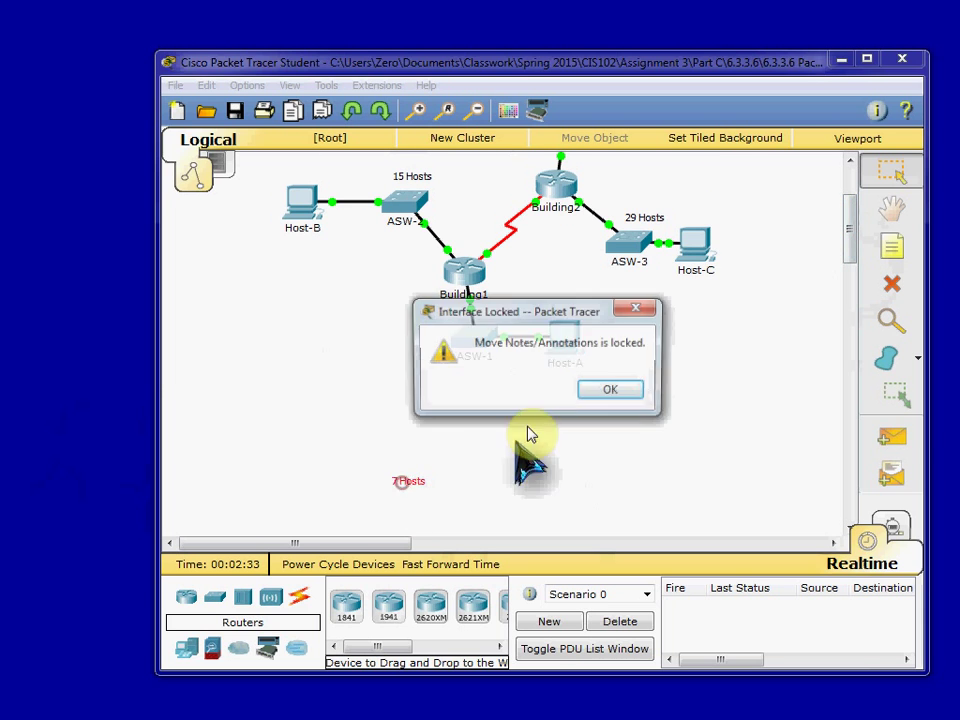
- Dismiss the locked-annotations warning and locate Building2's G0/0 address in the Word addressing table
{"action": "left_click", "coordinate": [610, 388]}
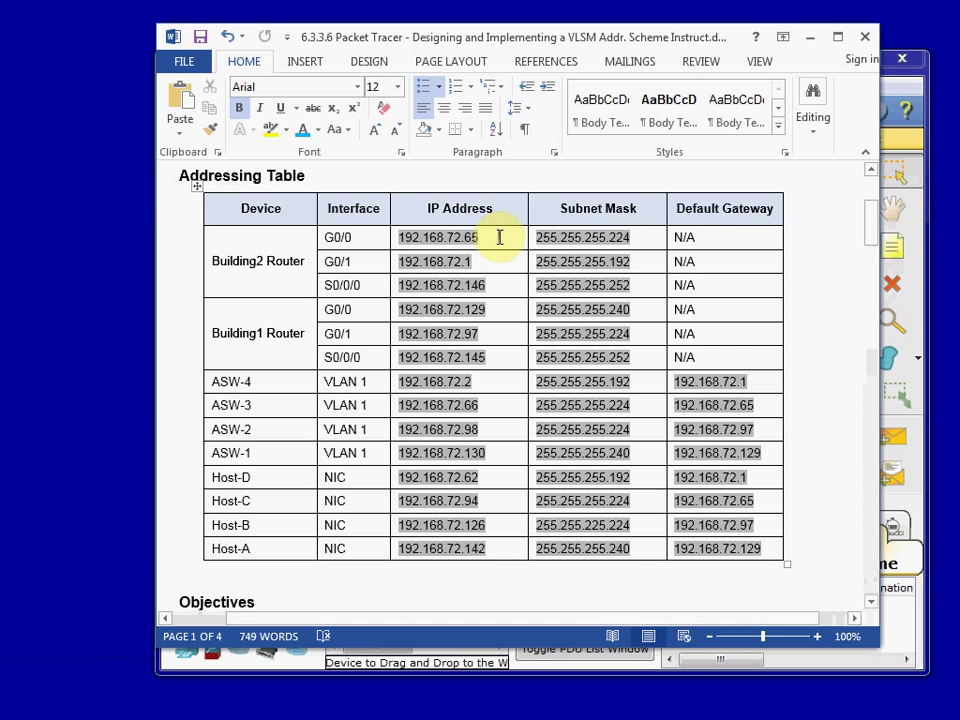
{"action": "left_click", "coordinate": [256, 600]}
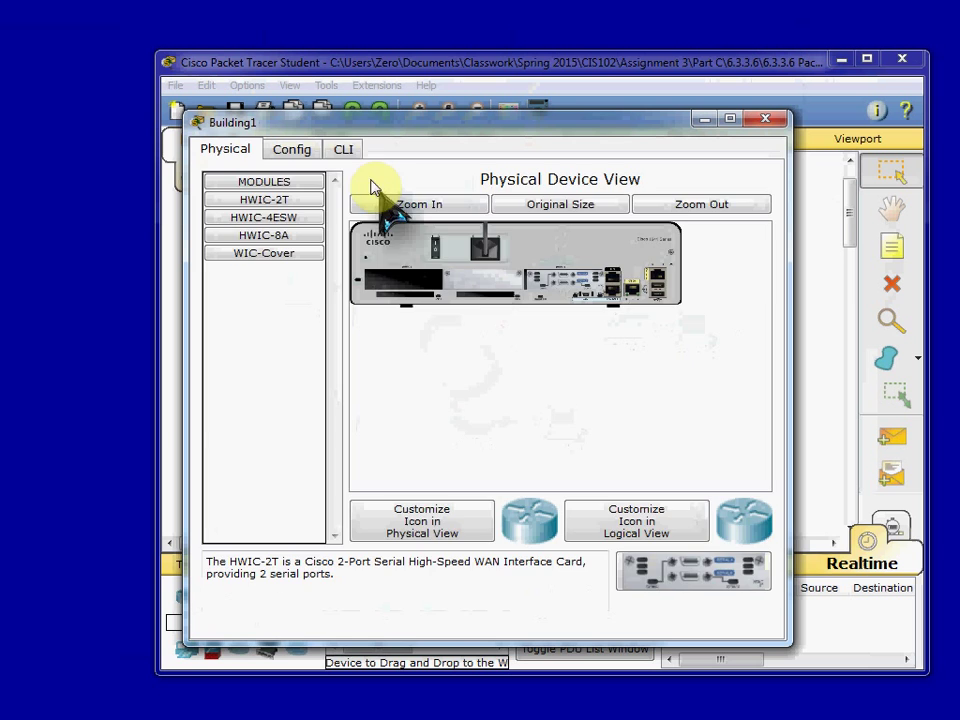
- Enter privileged mode on Building1 and run 'show ip int s0/0' to read Serial0/0/0's details
{"action": "left_click", "coordinate": [344, 148]}
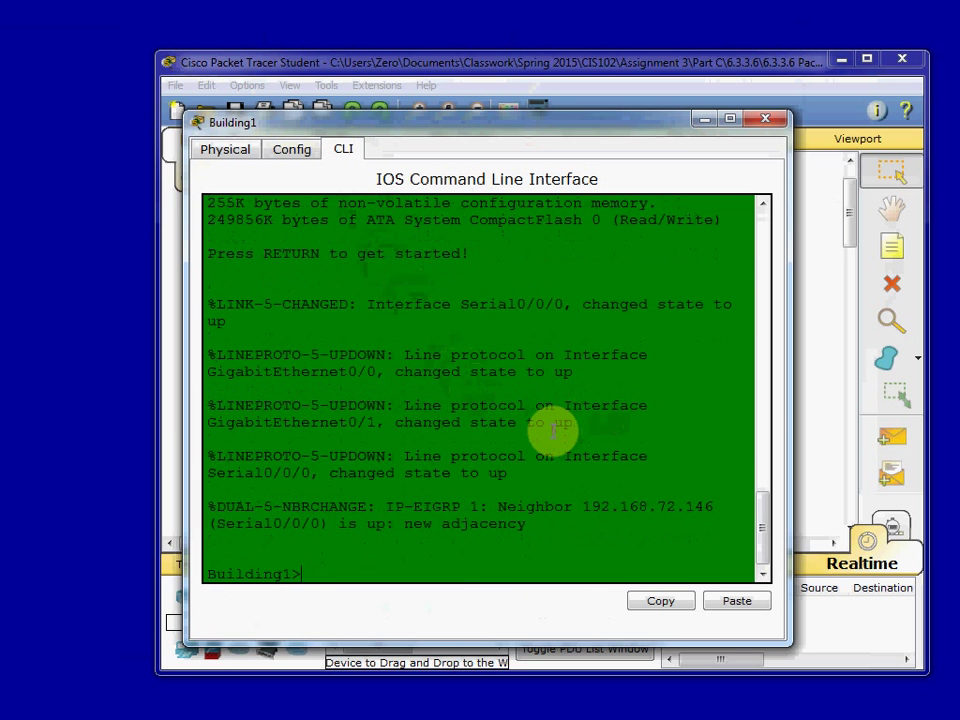
{"action": "type", "text": "en"}
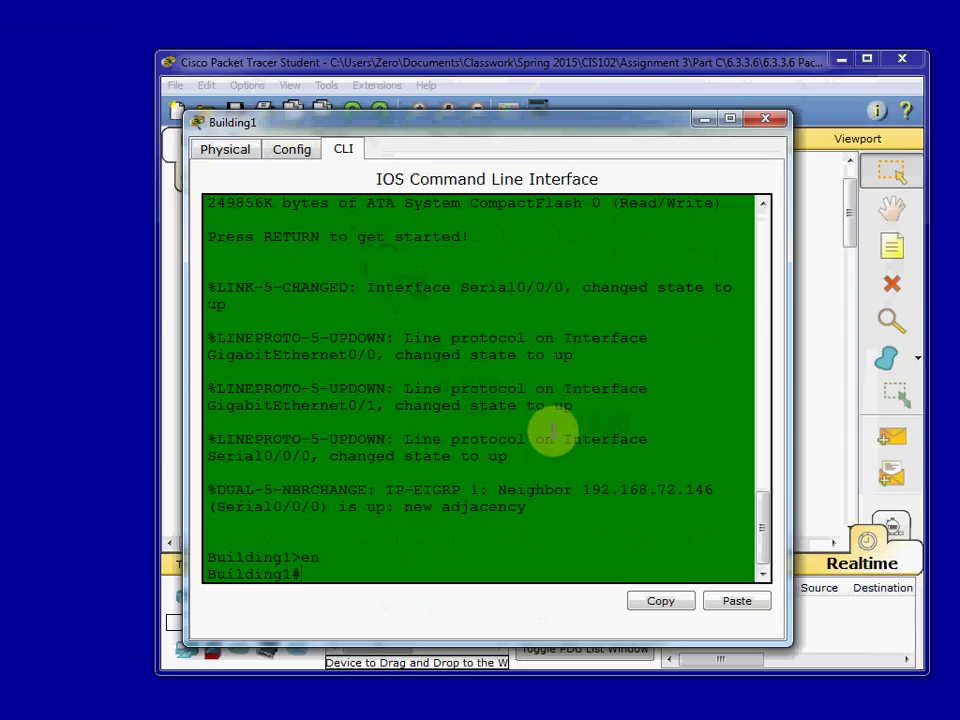
{"action": "type", "text": "show"}
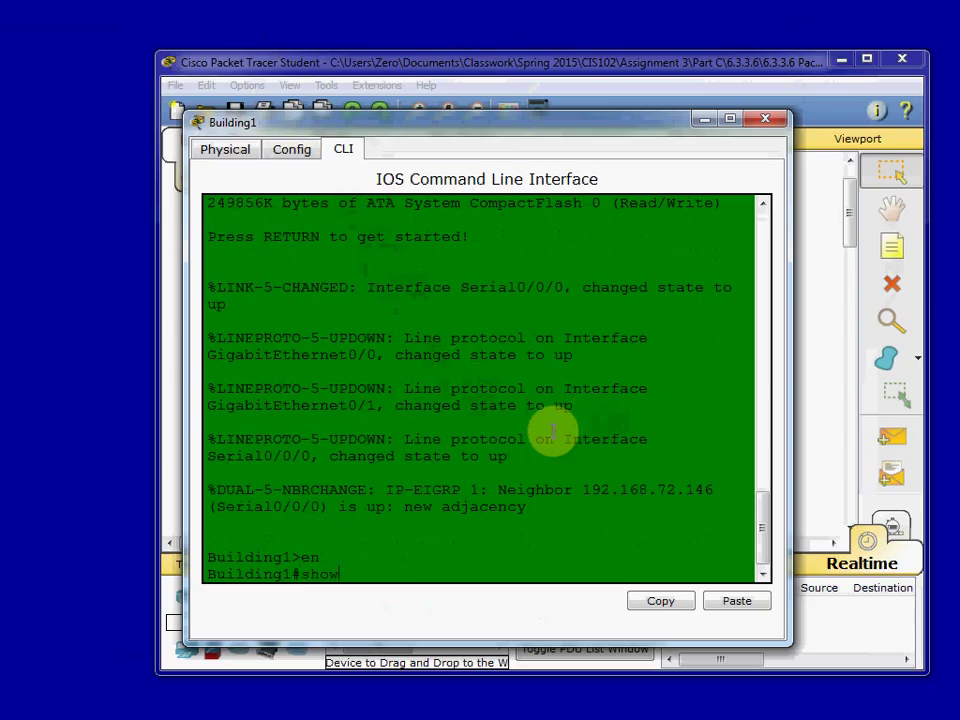
{"action": "type", "text": "ip int"}
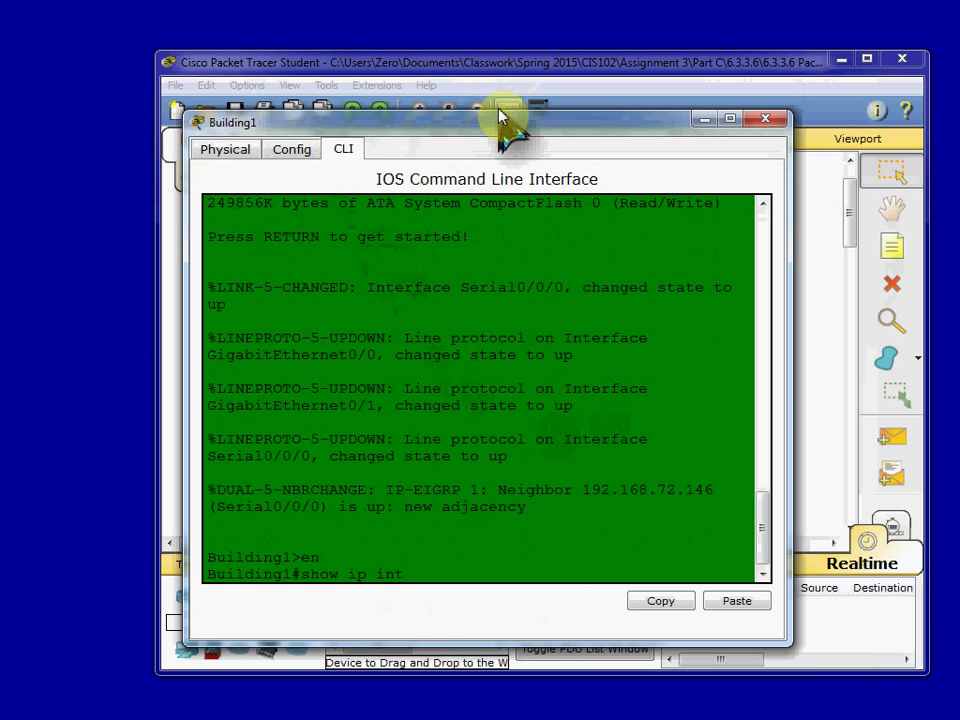
{"action": "left_click", "coordinate": [768, 118]}
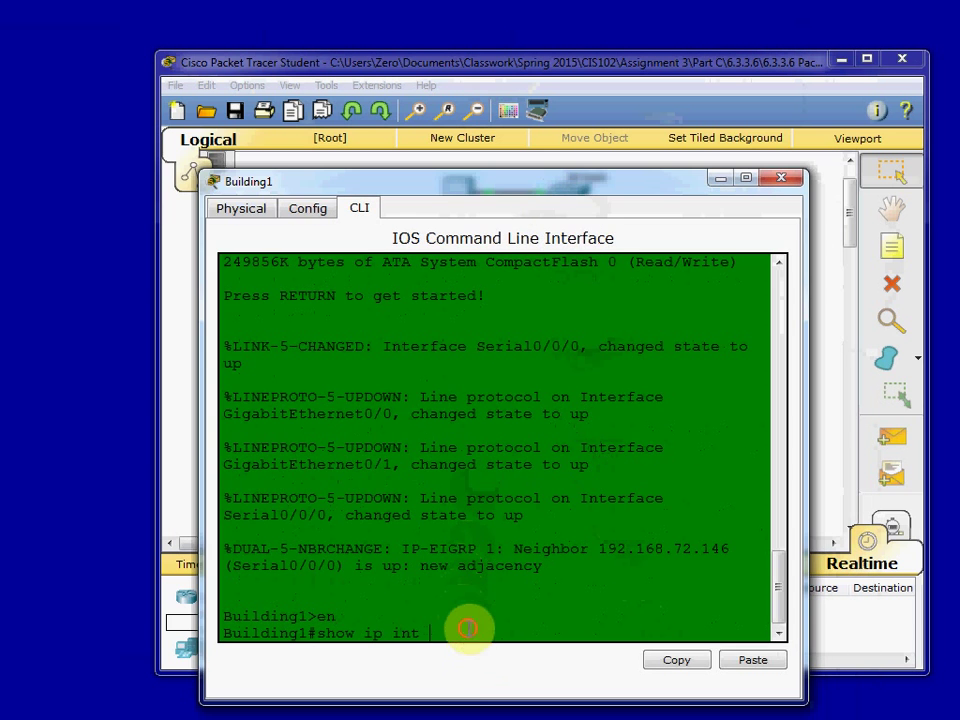
{"action": "type", "text": "s0/0"}
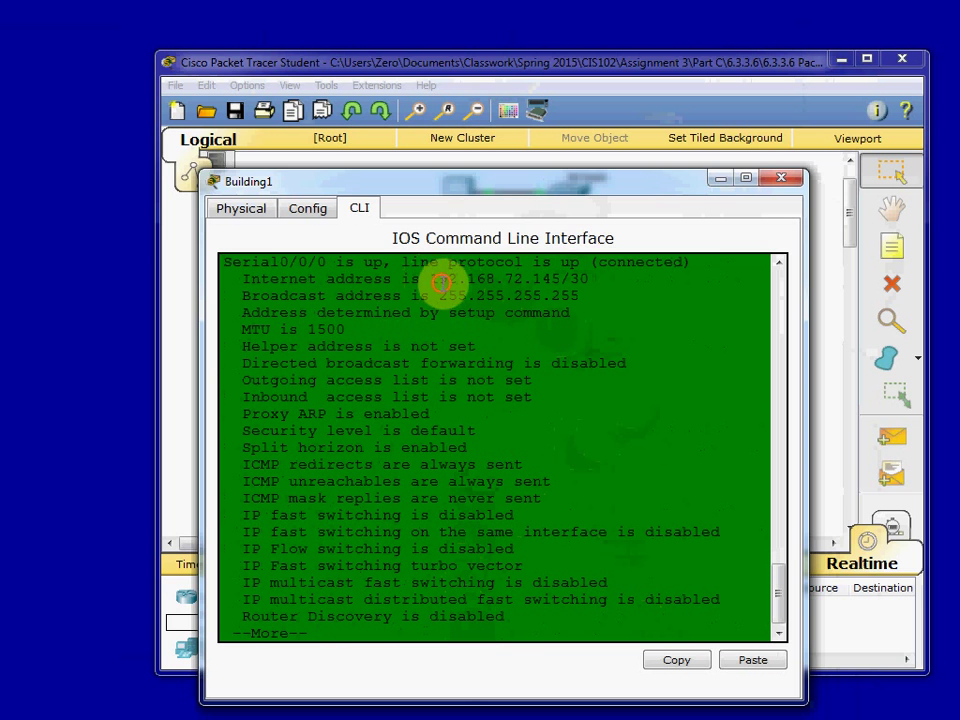
{"action": "left_click_drag", "start_coordinate": [432, 280], "coordinate": [590, 280]}
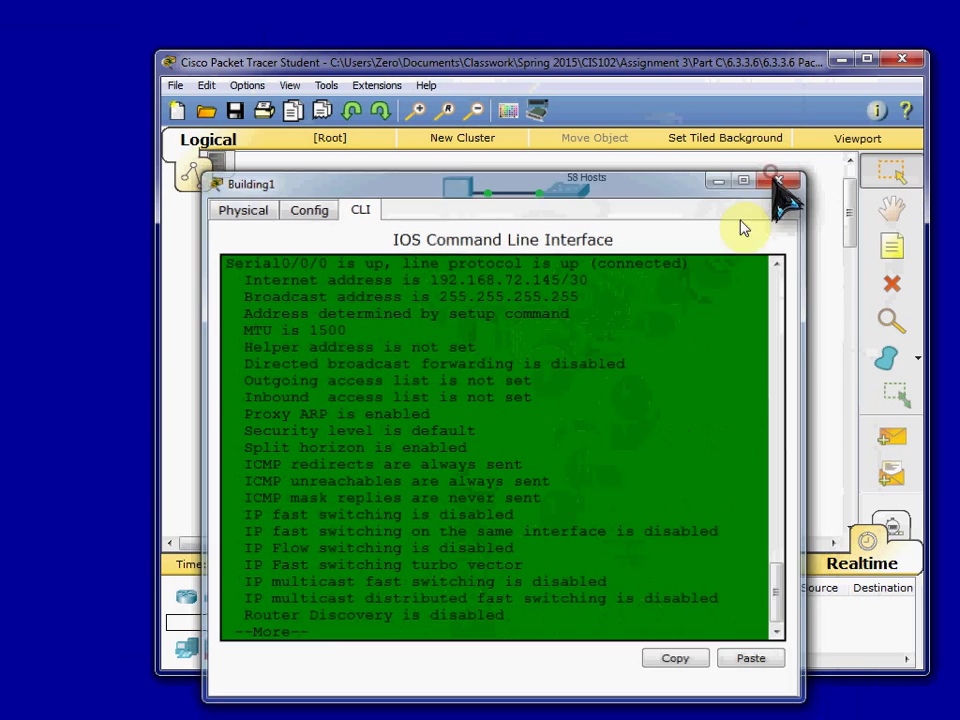
- Close the Building1 and Building2 router windows to return to the topology
{"action": "left_click", "coordinate": [780, 180]}
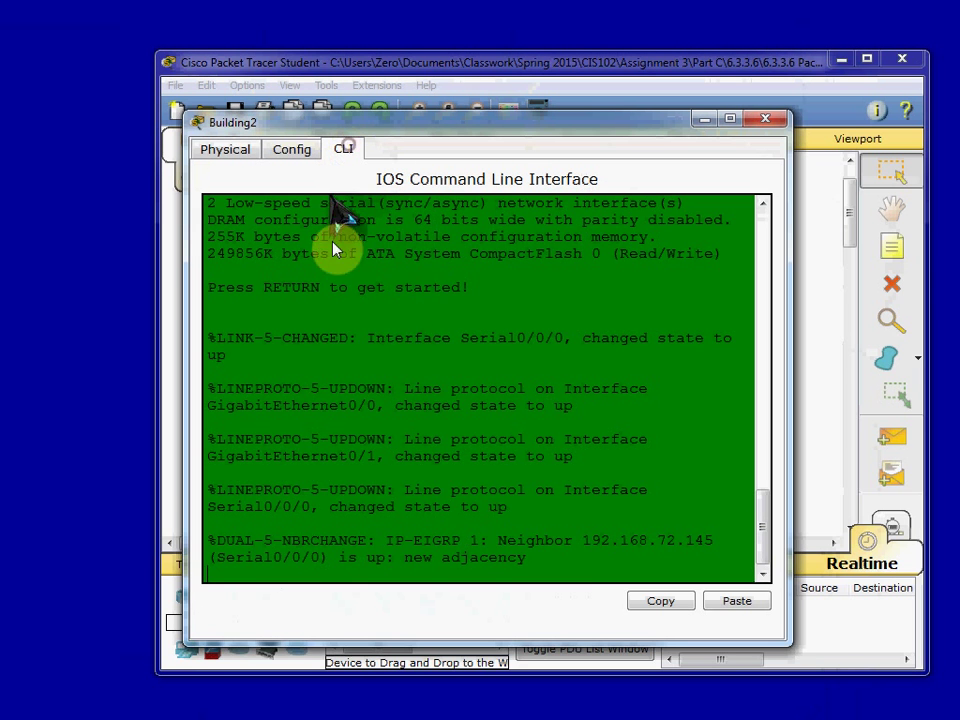
{"action": "mouse_move", "coordinate": [684, 540]}
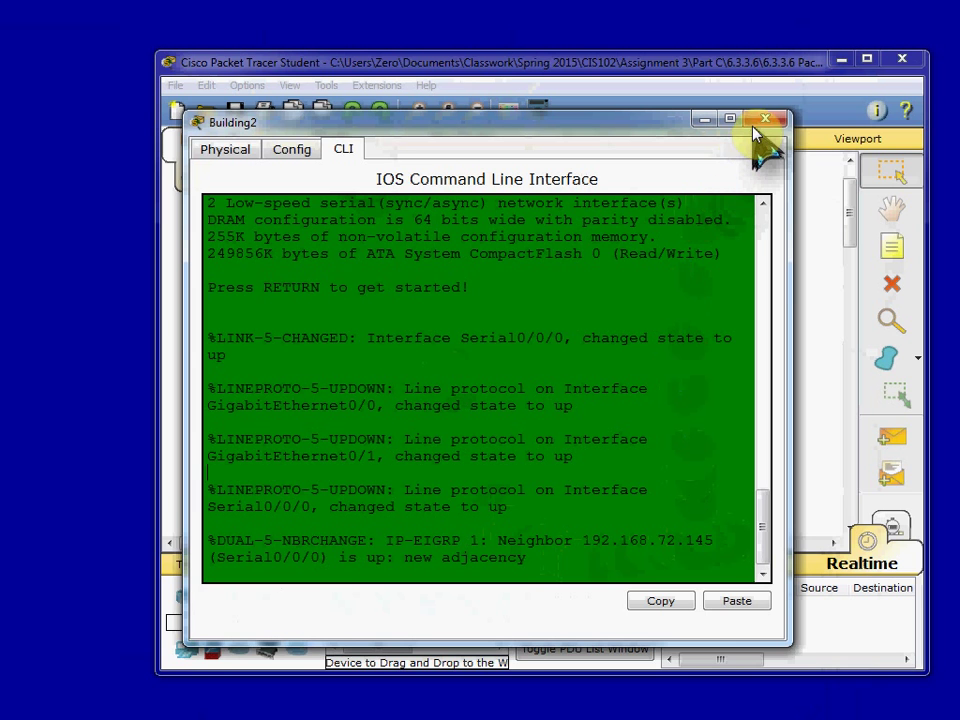
{"action": "left_click", "coordinate": [778, 120]}
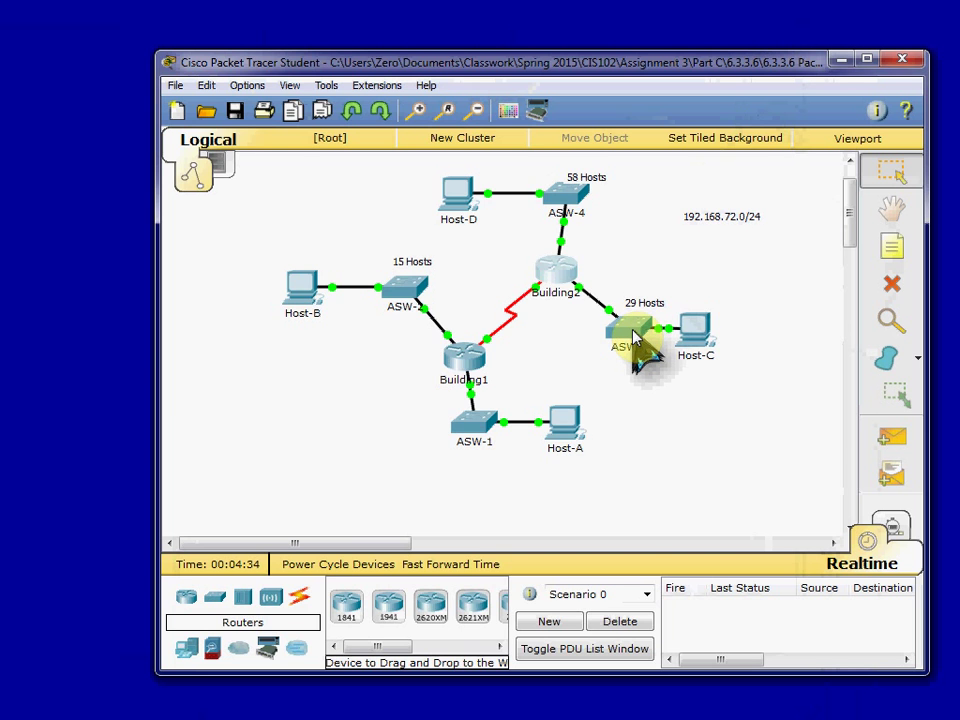
- Bring up ASW-3's device window, which reports its configuration access is locked
{"action": "double_click", "coordinate": [630, 330]}
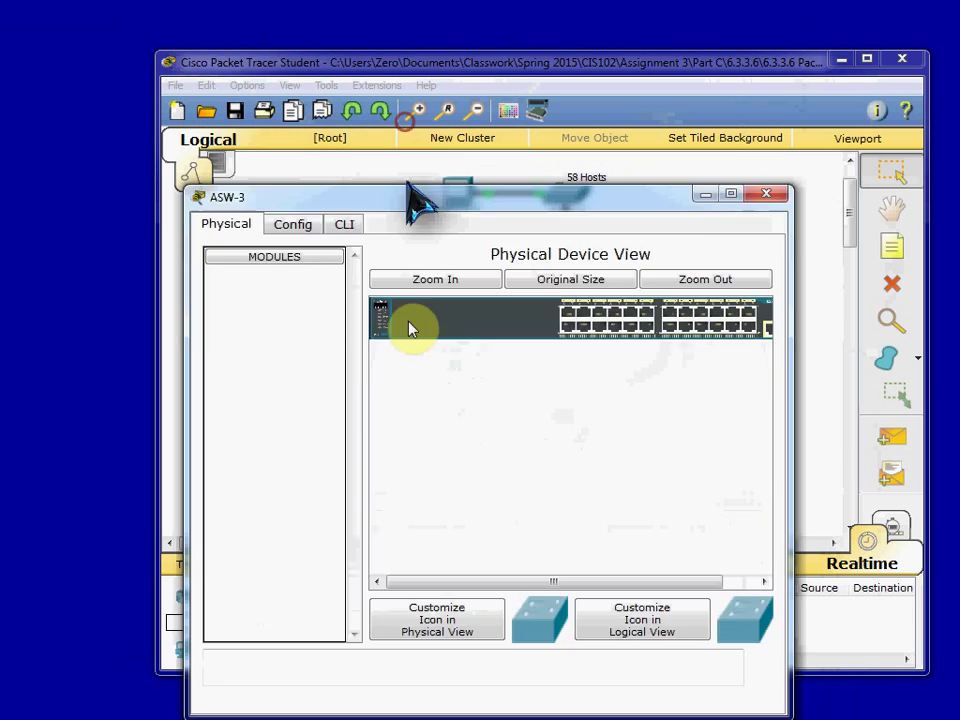
{"action": "left_click", "coordinate": [766, 192]}
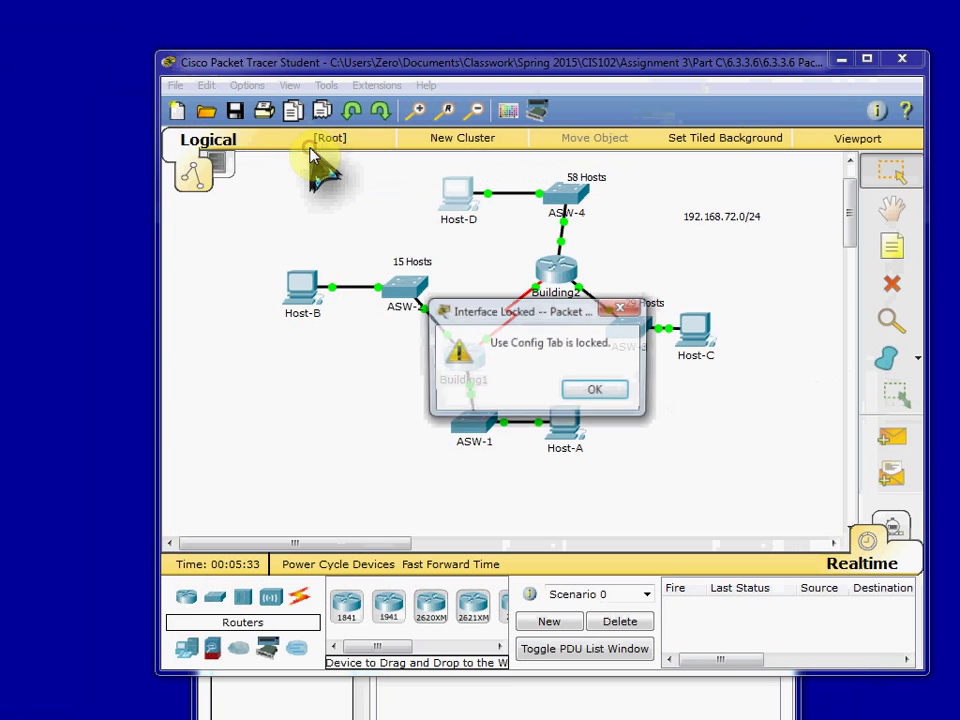
{"action": "mouse_move", "coordinate": [560, 360]}
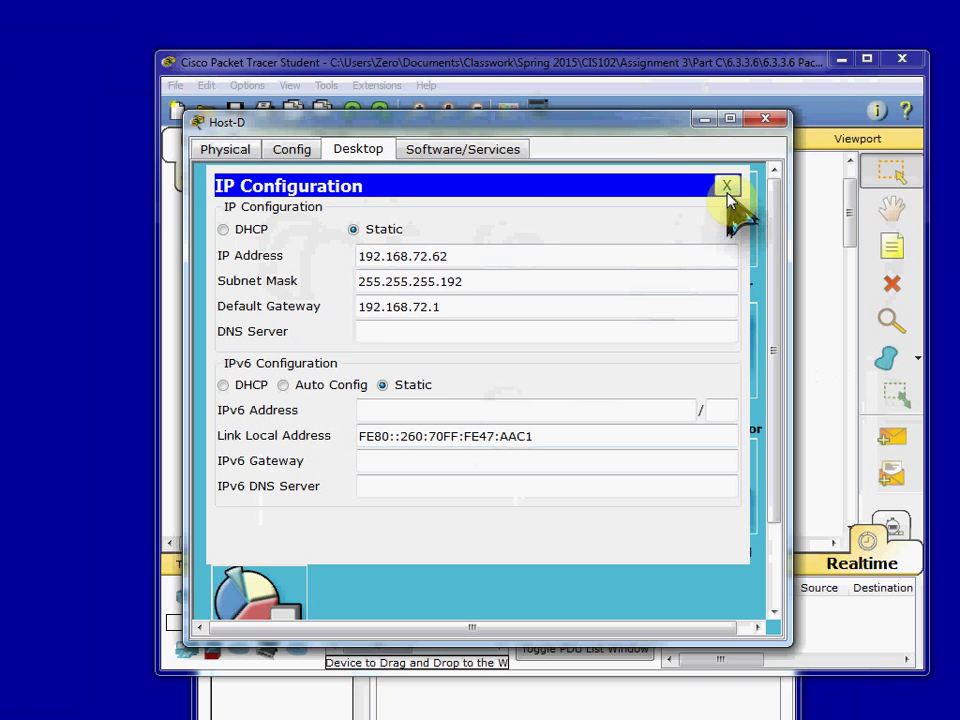
{"action": "mouse_move", "coordinate": [480, 256]}
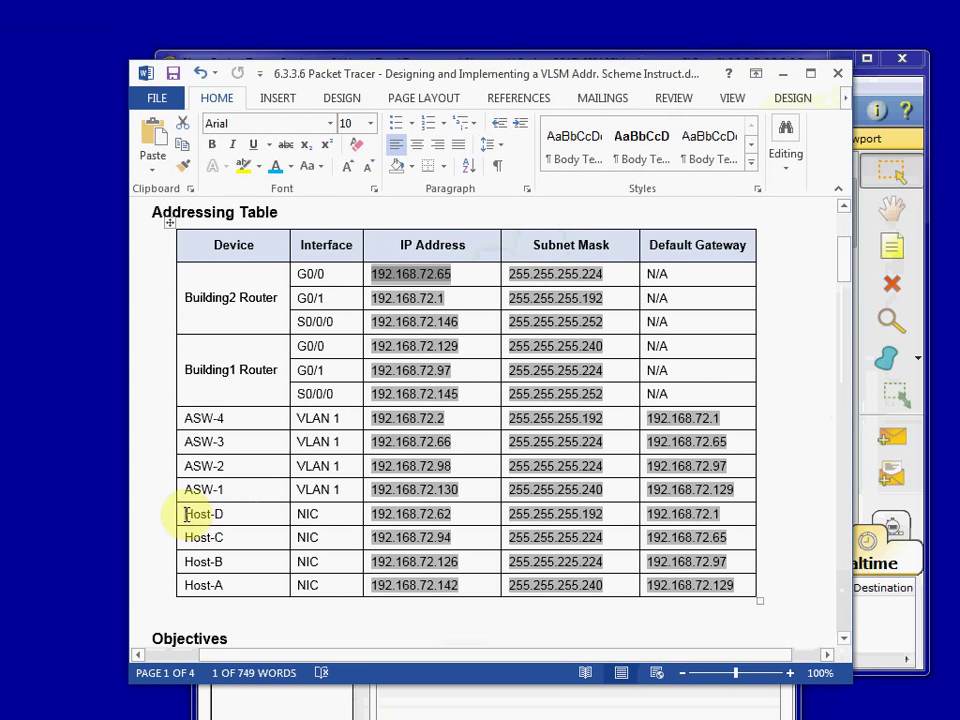
- Select Host-D's row in the Word addressing table to compare its address, mask and gateway
{"action": "left_click", "coordinate": [204, 512]}
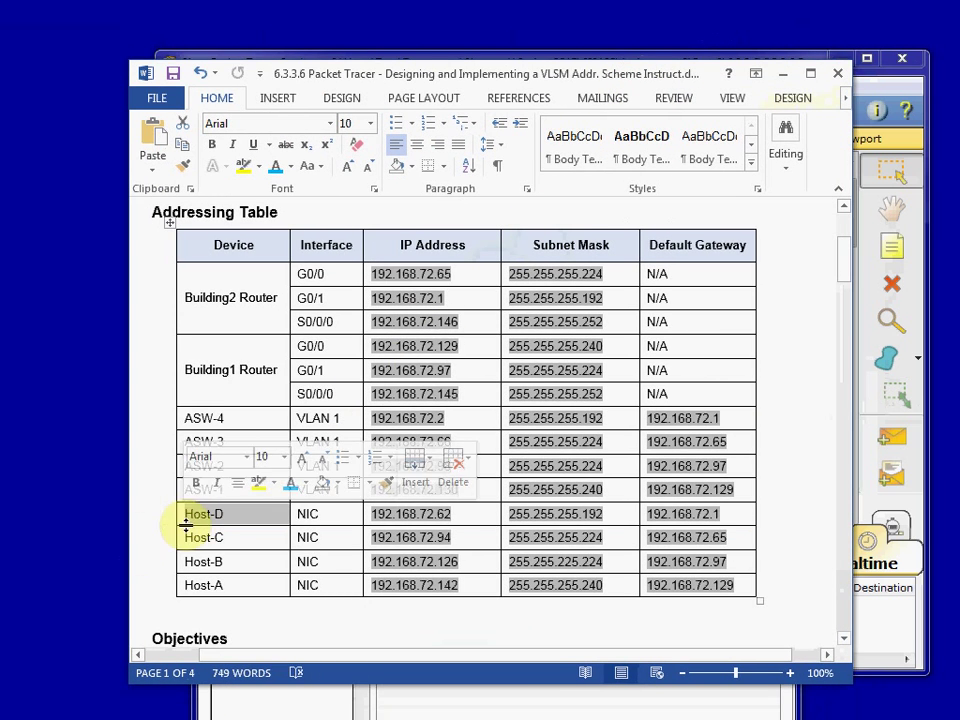
{"action": "left_click", "coordinate": [232, 512]}
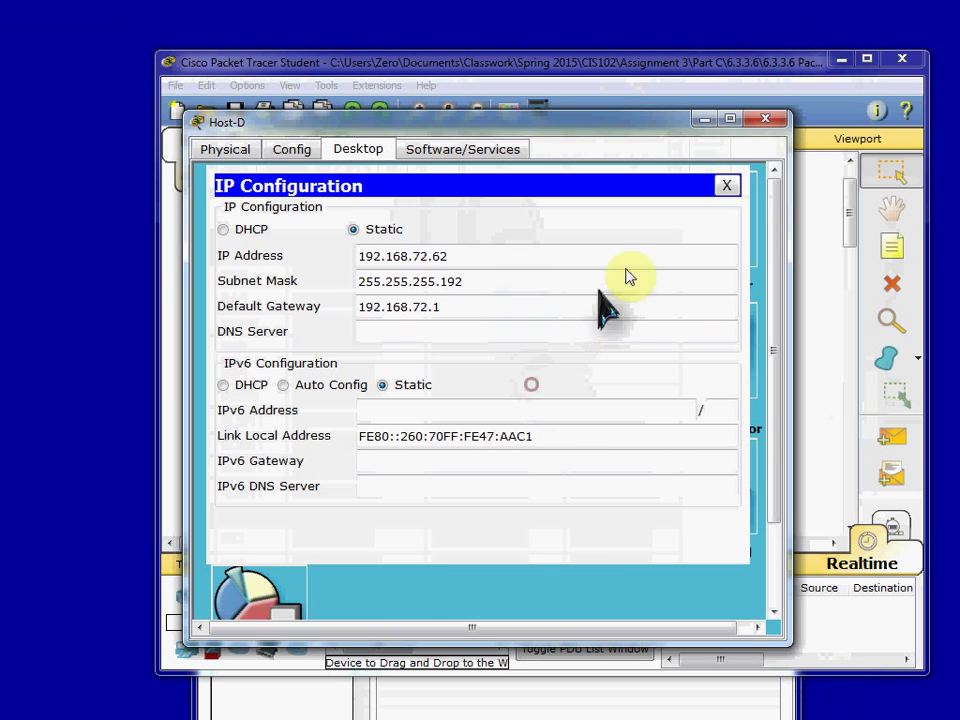
- Return to Host-D's IP Configuration panel showing 192.168.72.62 with gateway 192.168.72.1
{"action": "left_click", "coordinate": [728, 184]}
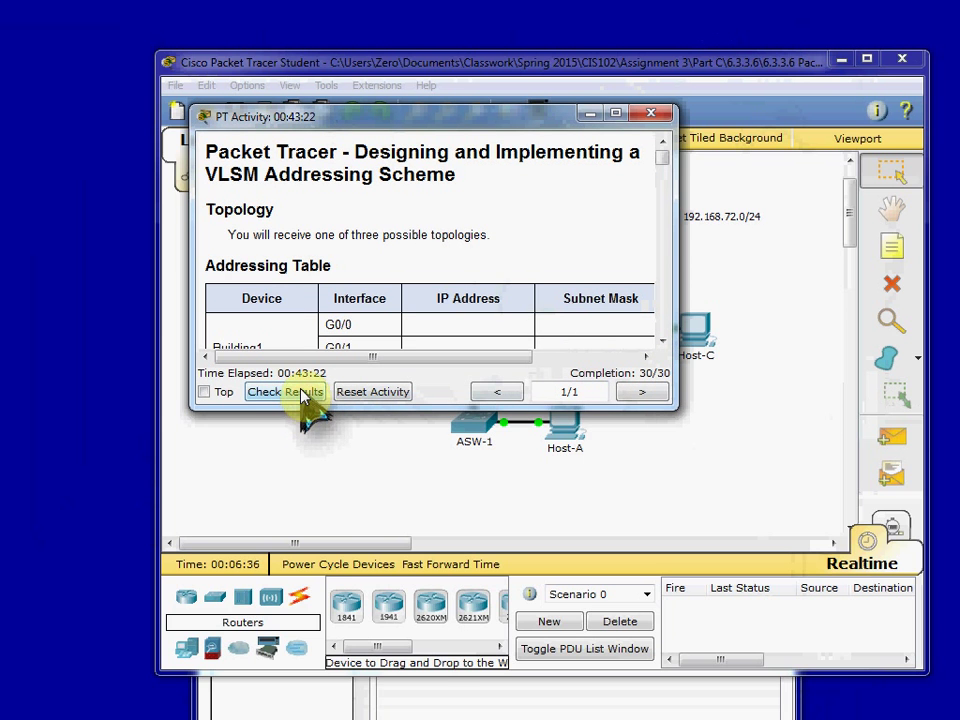
- Check Results showing 30/30, then review the Assessment Items list and Host-D's entries
{"action": "left_click", "coordinate": [286, 390]}
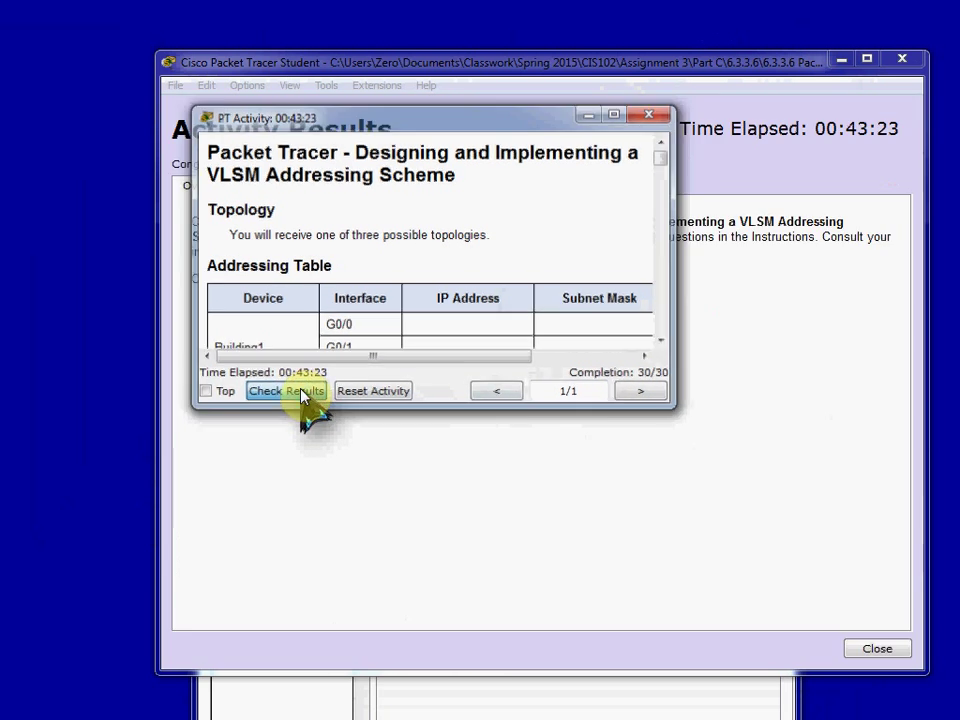
{"action": "left_click", "coordinate": [286, 390]}
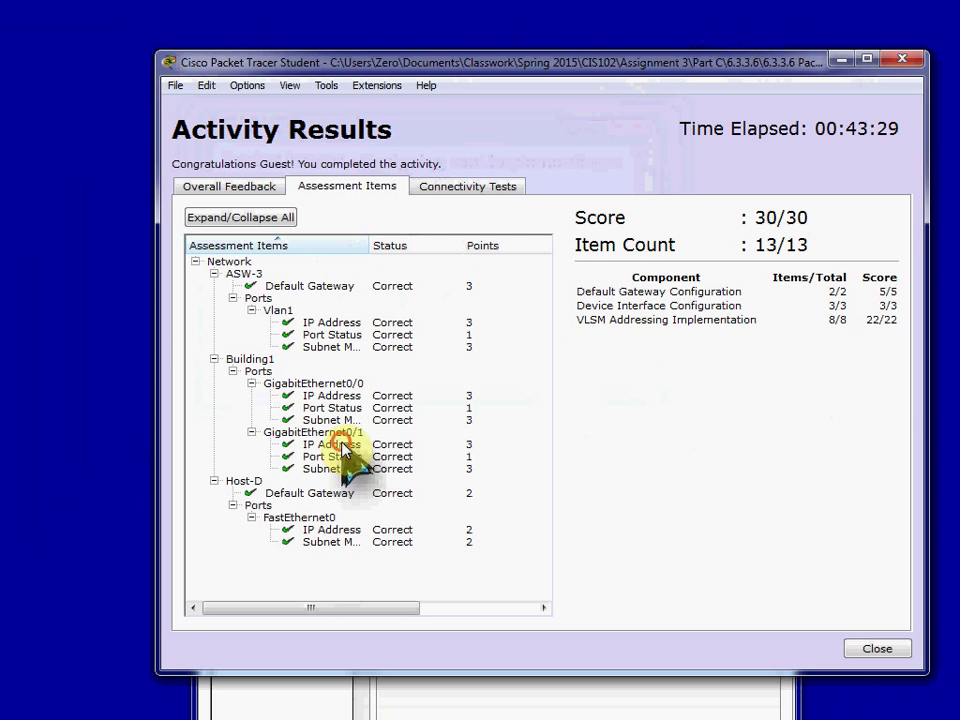
{"action": "left_click", "coordinate": [244, 480]}
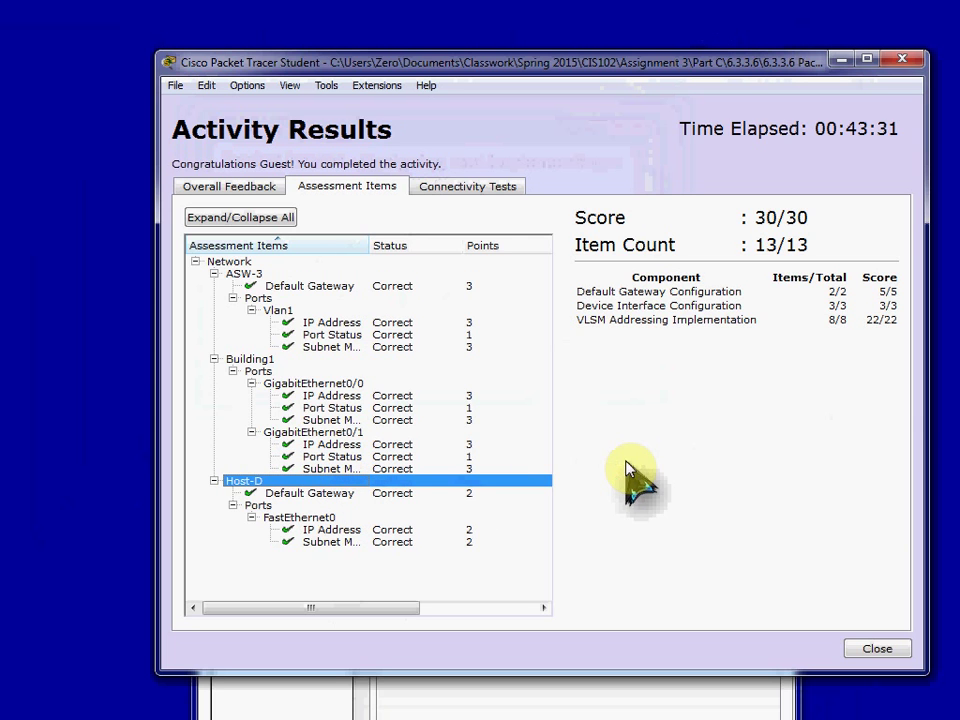
{"action": "mouse_move", "coordinate": [790, 400]}
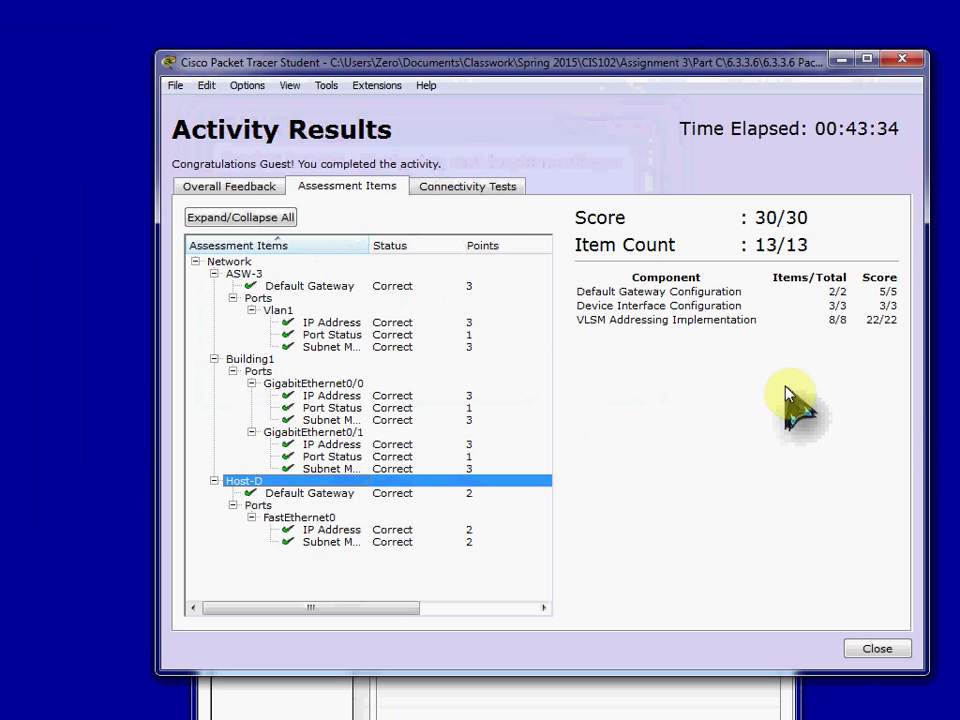